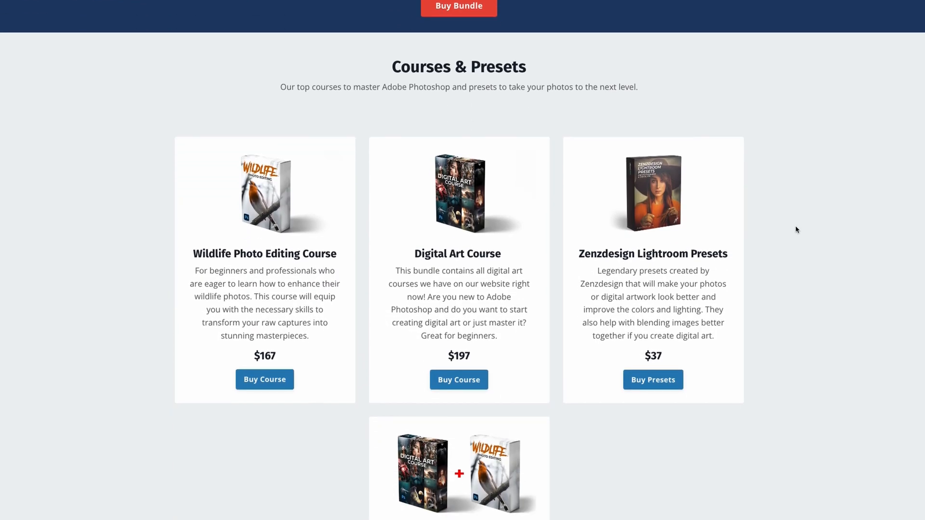
Scroll the zenzcourses.com page past Courses & Presets to the wildlife course example images
scroll(down, 3)
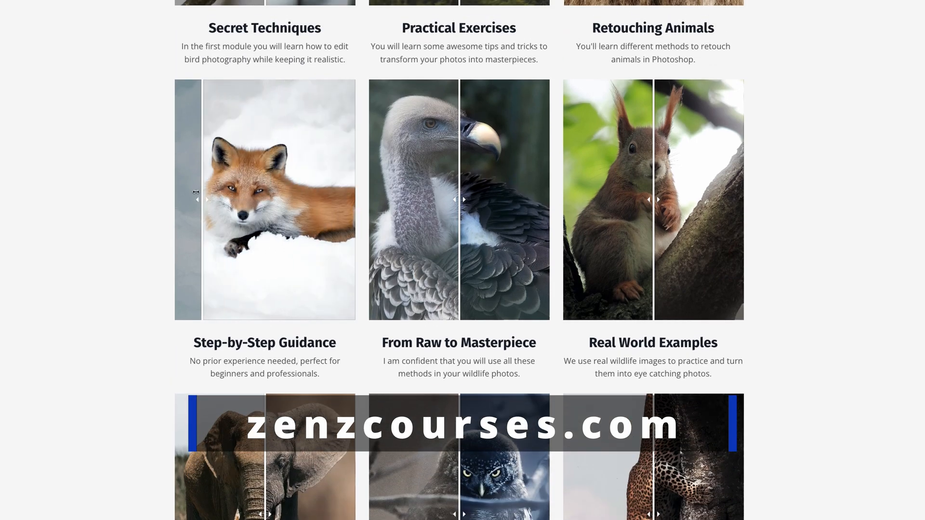
scroll(down, 3)
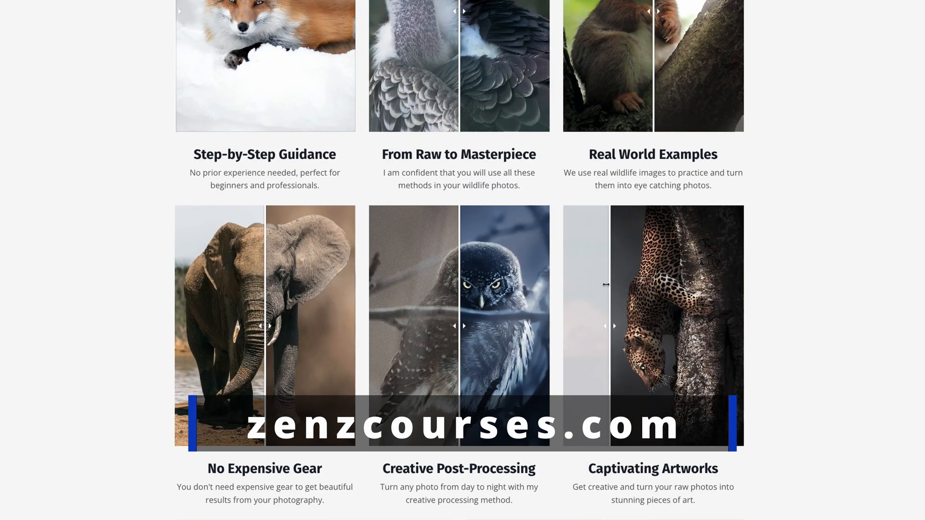
scroll(down, 3)
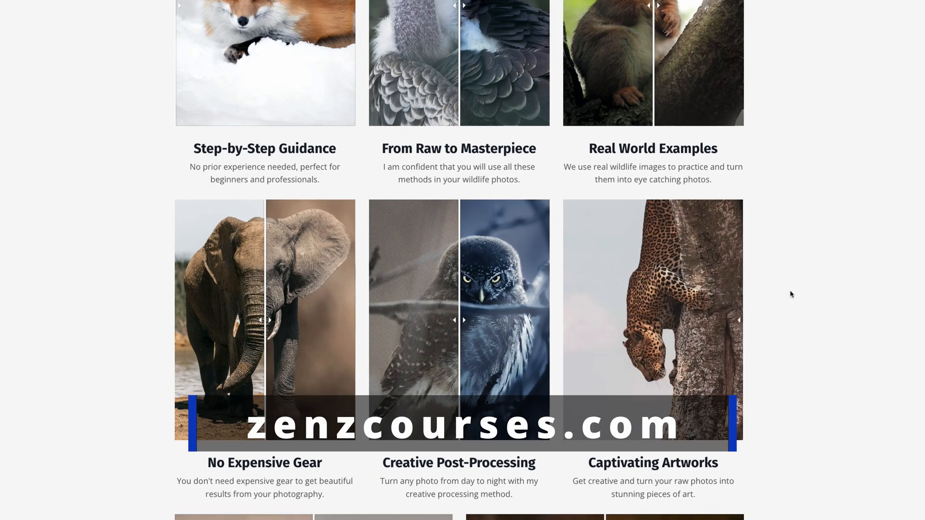
scroll(down, 3)
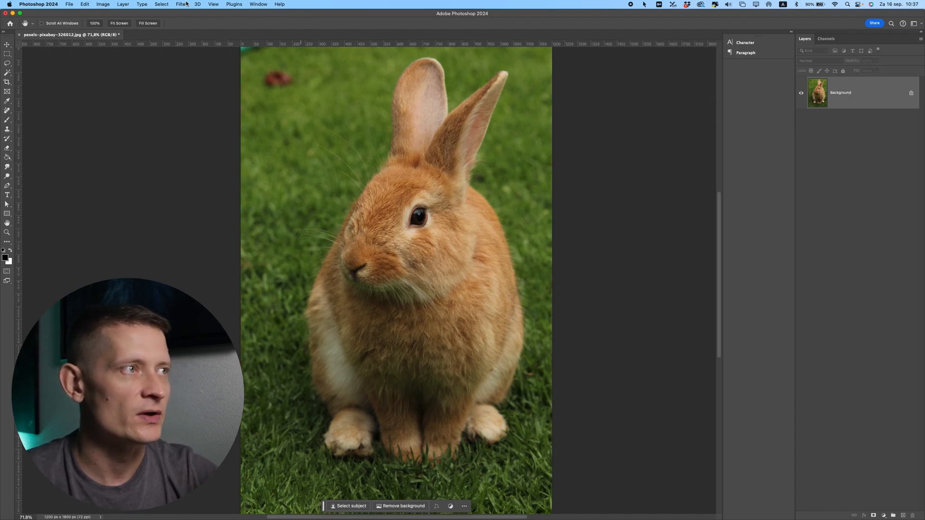
Choose Neural Filters from the Filter menu for the rabbit photo
click(181, 4)
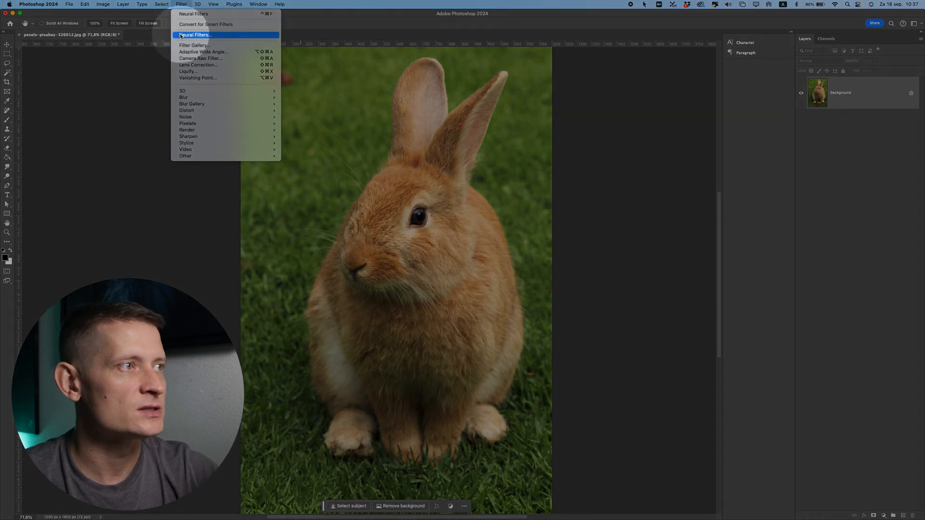
click(194, 35)
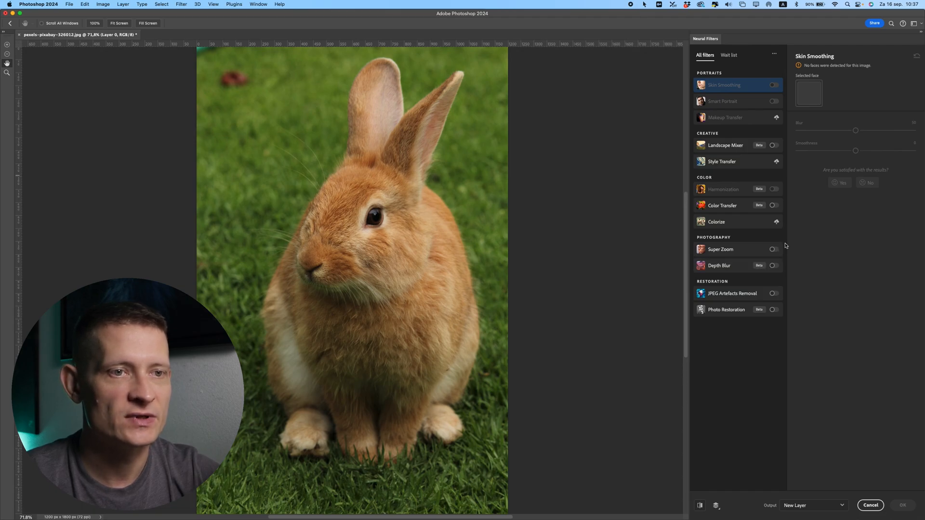
mouse_move(777, 223)
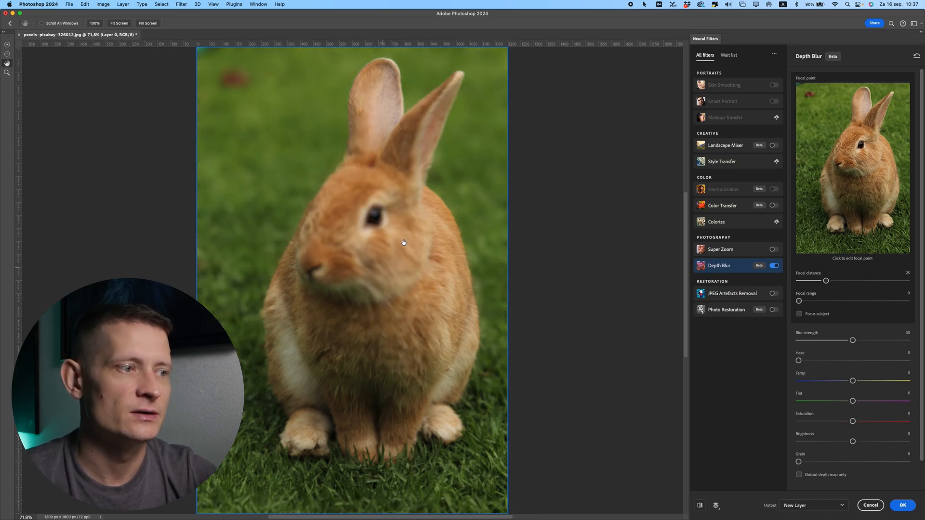
mouse_move(429, 278)
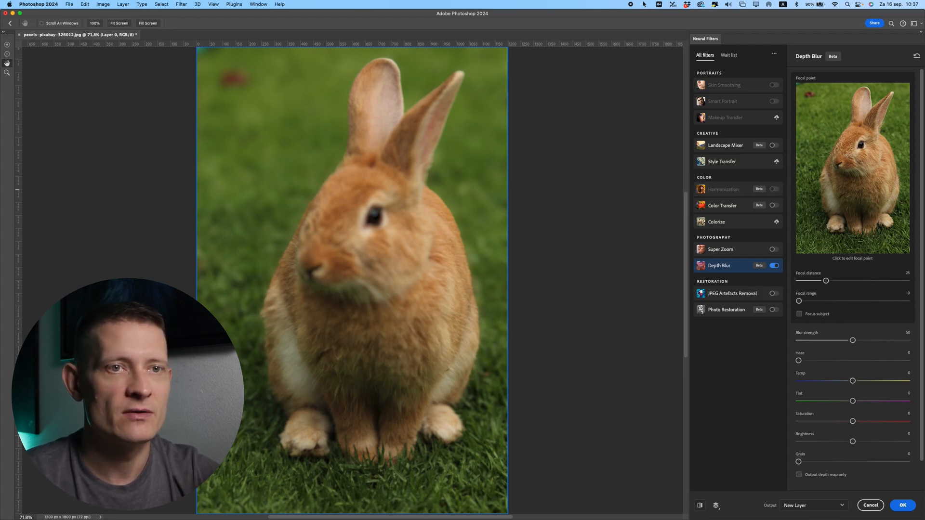
Set the Depth Blur focal point on the rabbit's face and raise Blur strength to 87
click(844, 152)
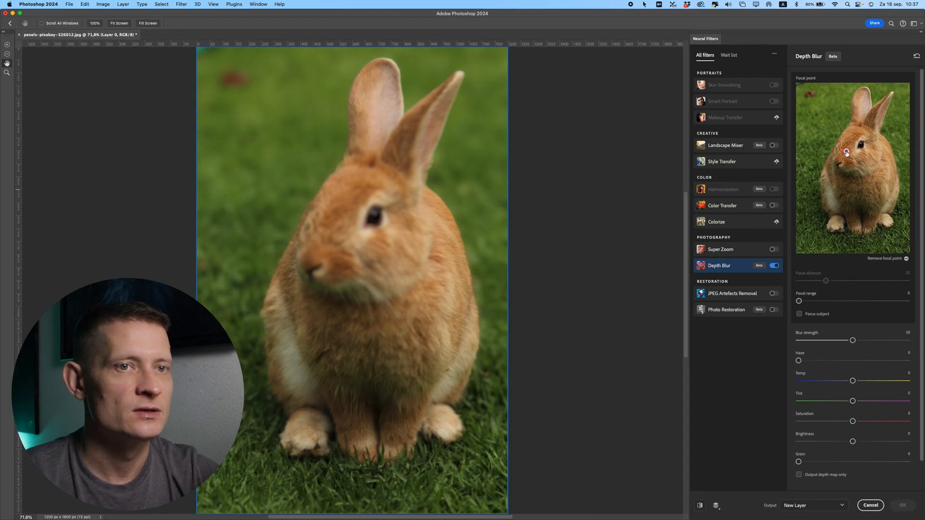
drag(846, 152, 846, 152)
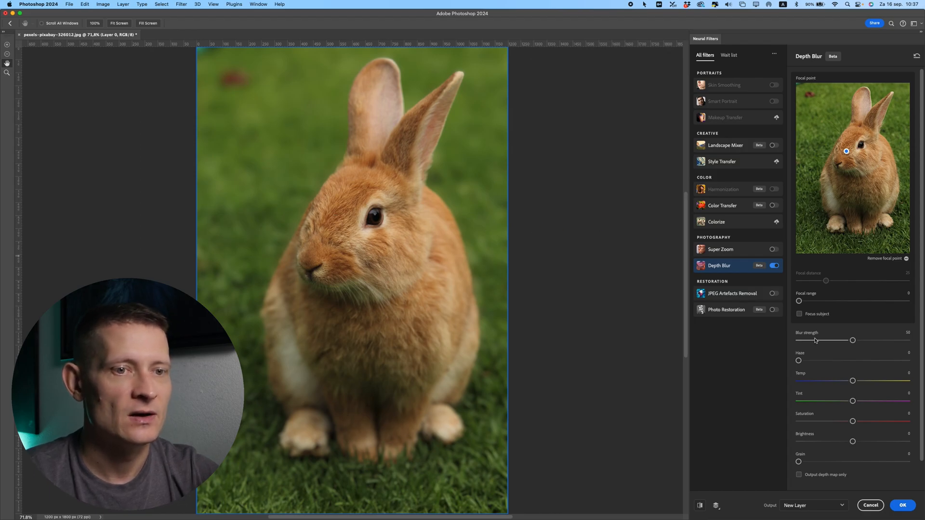
drag(853, 340, 876, 341)
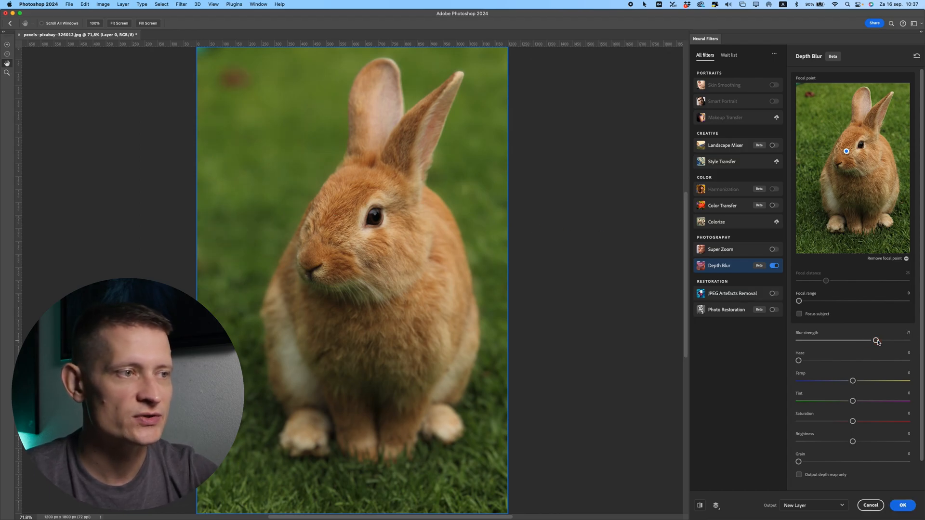
drag(878, 341, 873, 341)
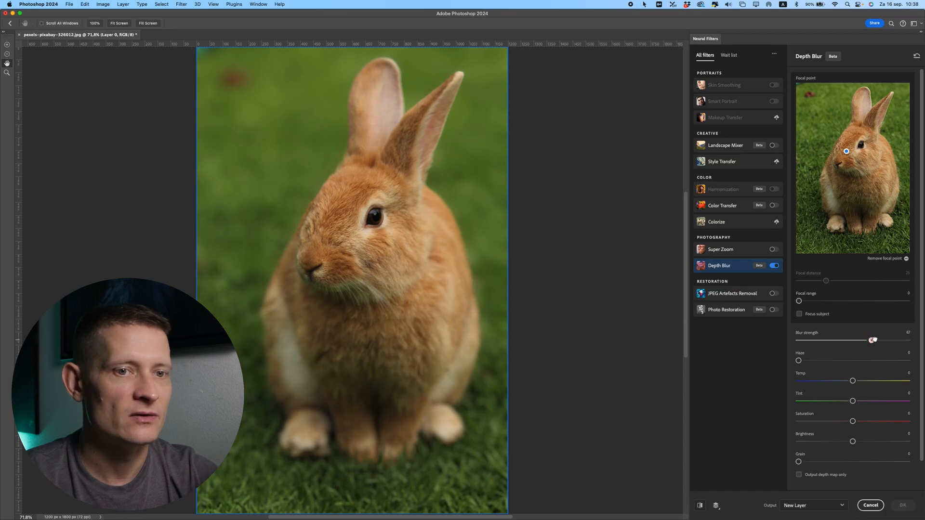
drag(874, 339, 862, 340)
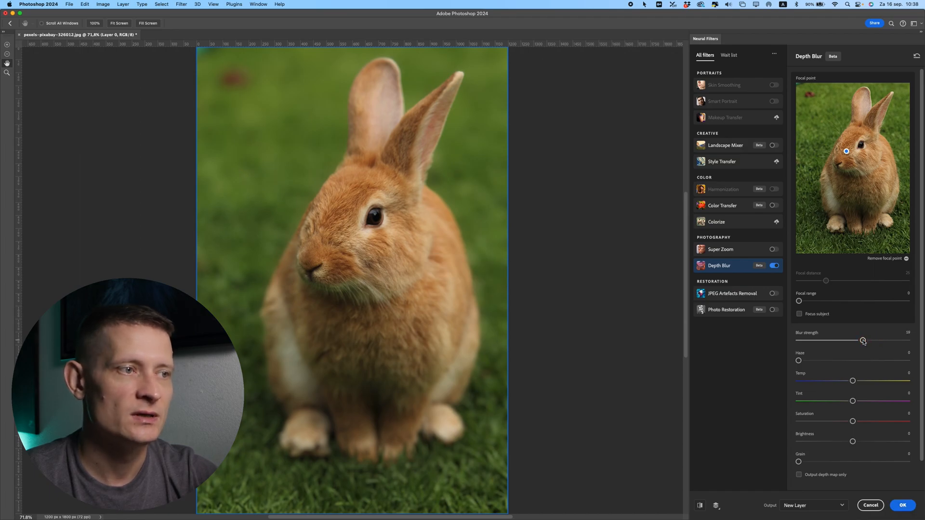
drag(863, 341, 852, 340)
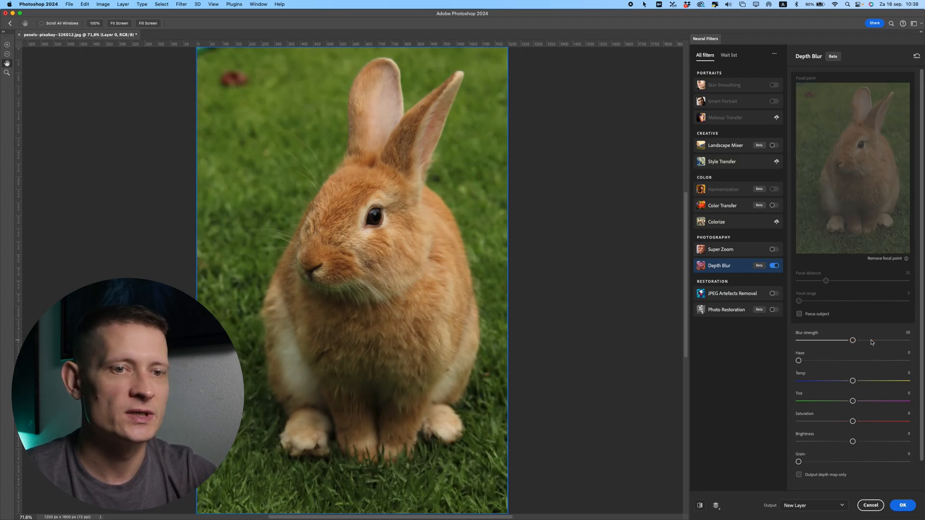
drag(853, 341, 871, 341)
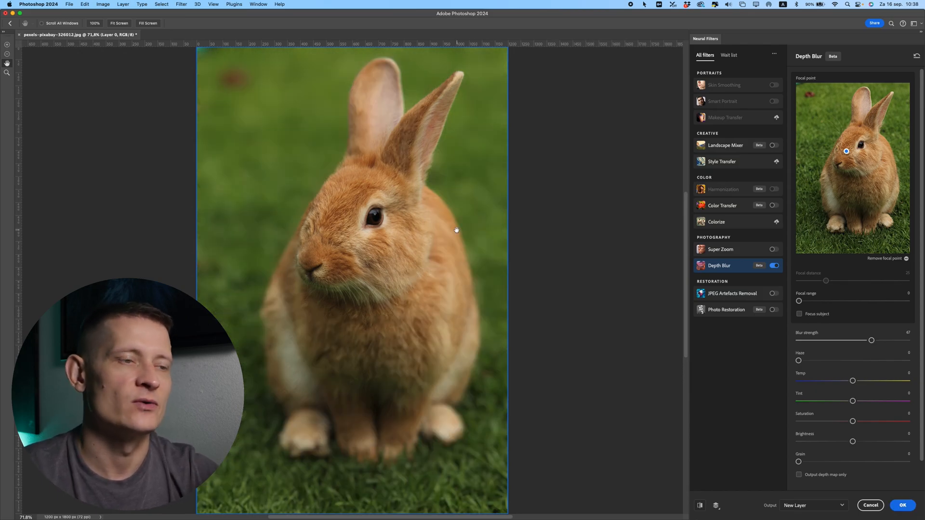
Set Depth Blur Temp to +14, Saturation to -8 and Tint to +40
drag(852, 381, 844, 381)
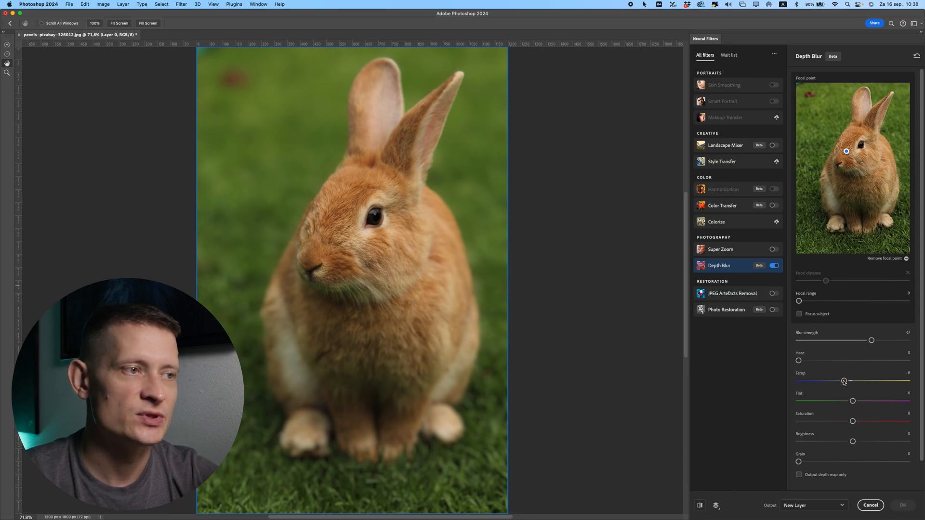
drag(844, 381, 878, 381)
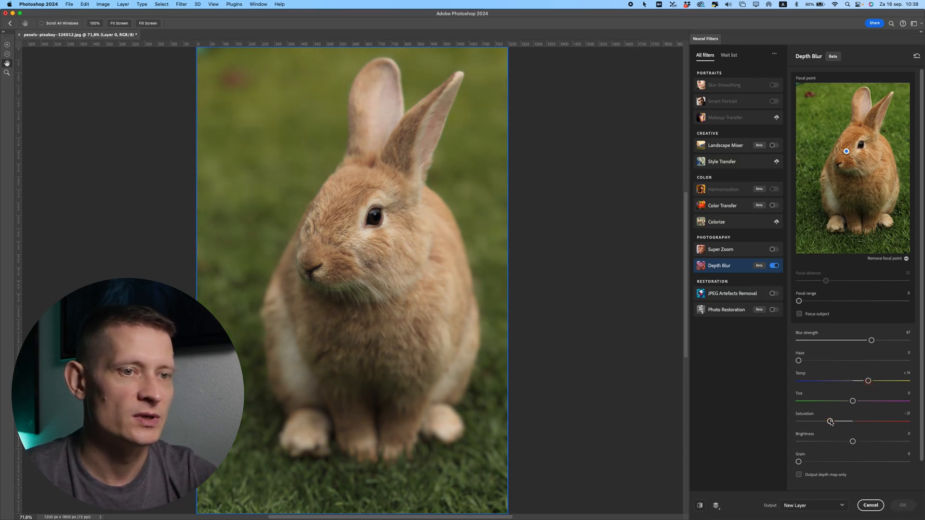
drag(830, 421, 844, 421)
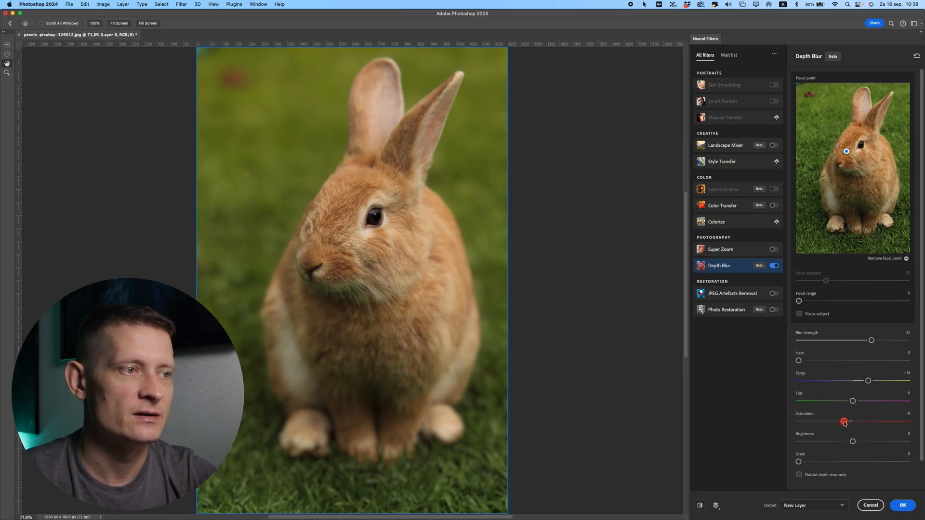
drag(853, 400, 867, 400)
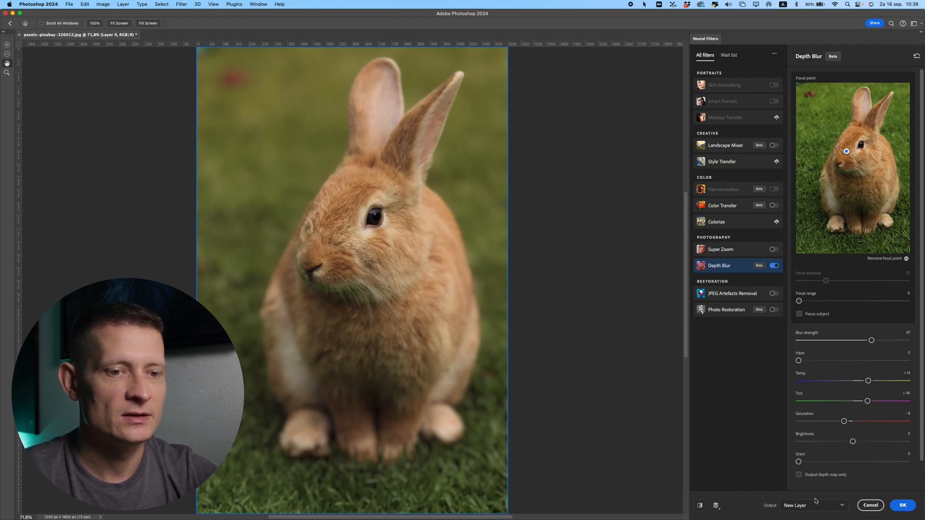
Keep Output as New Layer and apply the Depth Blur filter
click(812, 505)
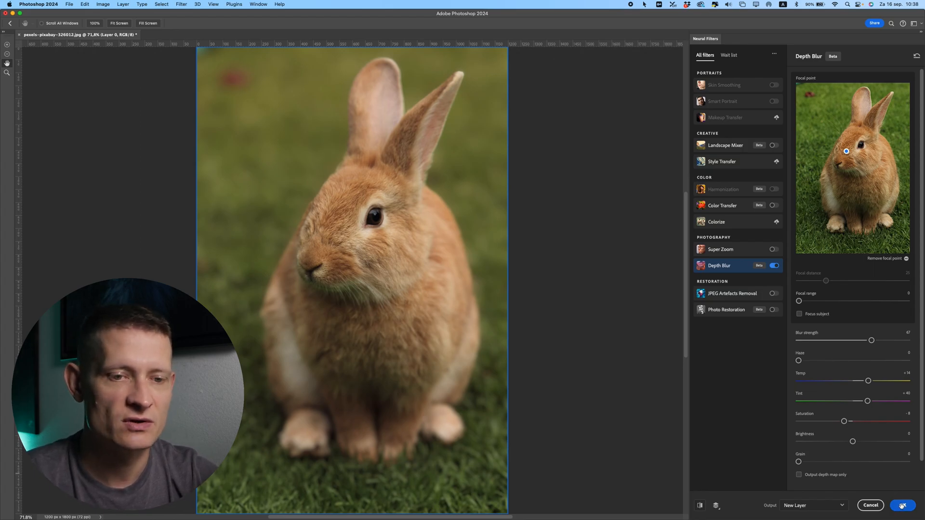
click(902, 505)
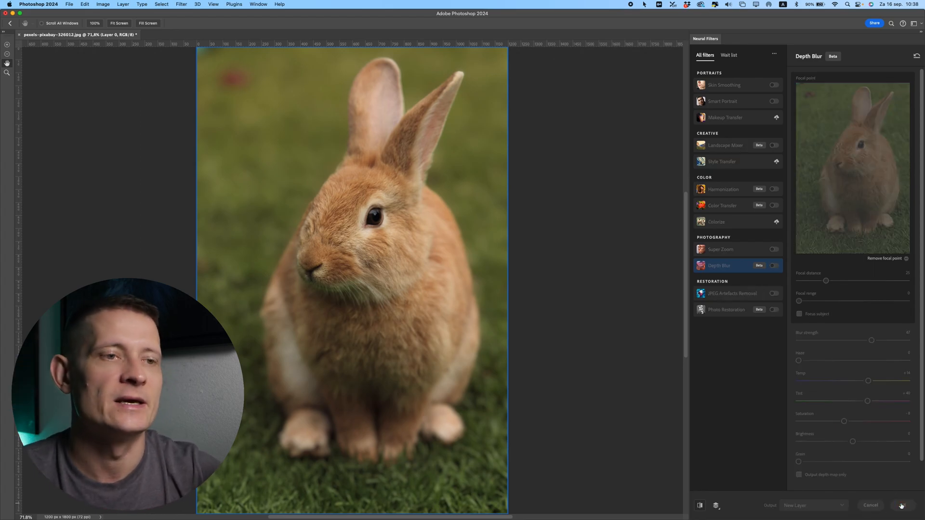